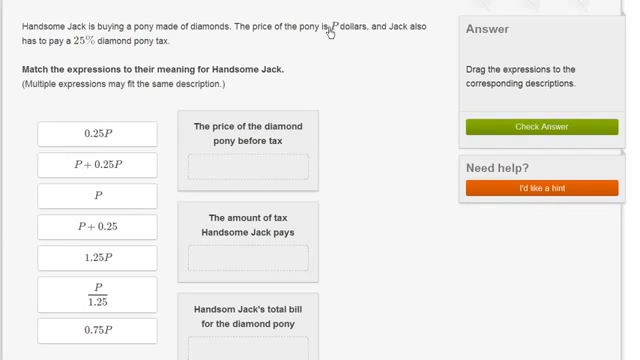
- Highlight the 25% tax note, then drop P under the diamond pony's price before tax
left_click_drag(338, 28, 375, 28)
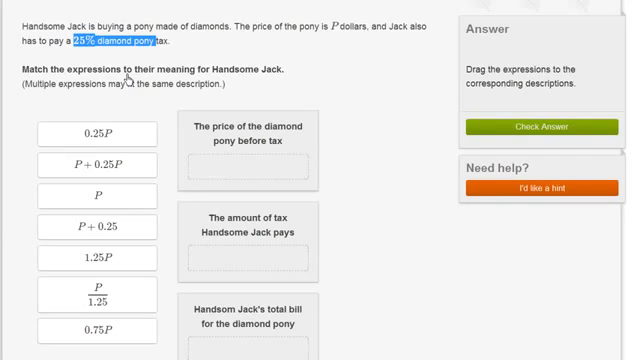
mouse_move(137, 93)
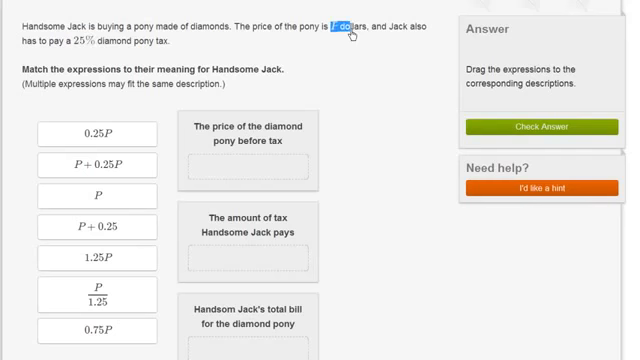
left_click(101, 188)
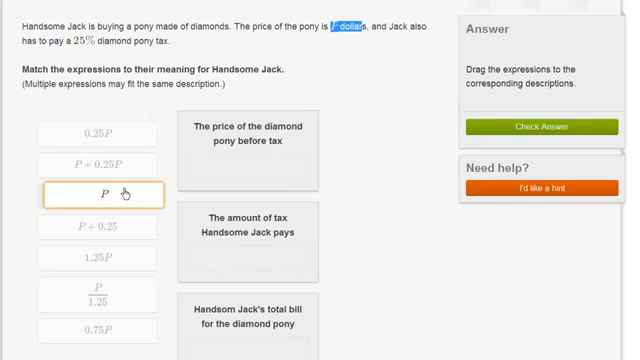
left_click_drag(102, 187, 243, 168)
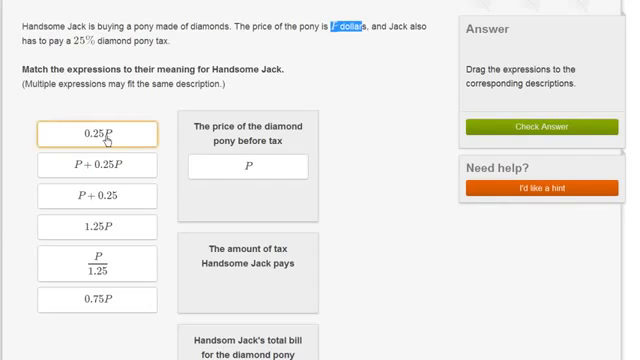
- Place 0.25P under the amount of tax Handsome Jack pays
left_click_drag(106, 133, 247, 149)
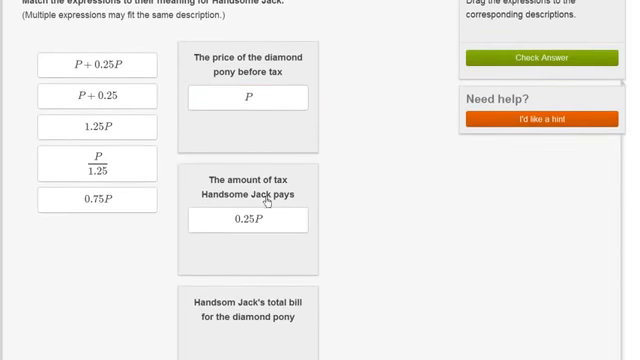
left_click(249, 220)
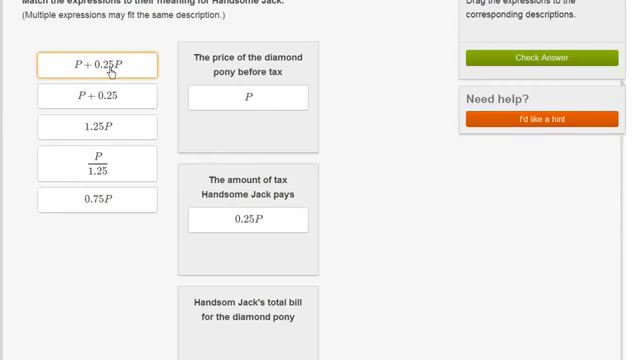
- Place P + 0.25P under Handsome Jack's total bill for the diamond pony
left_click_drag(95, 65, 252, 329)
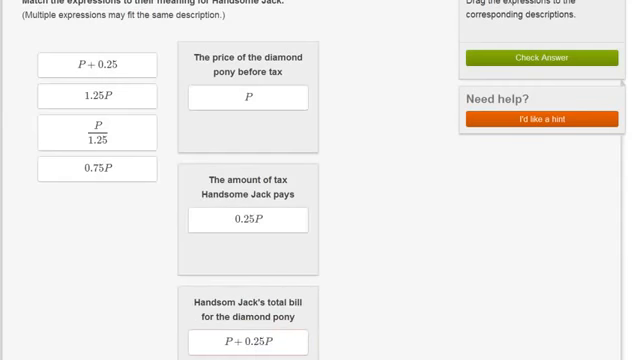
scroll("down", 3)
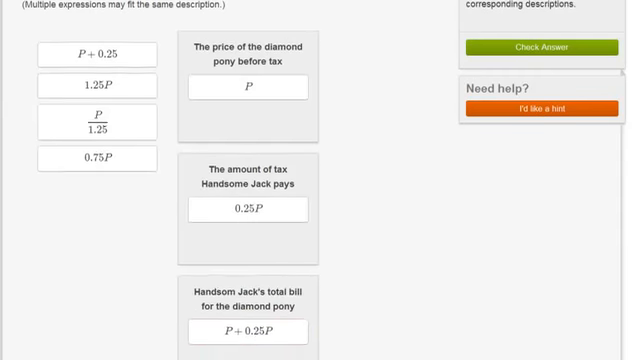
left_click(247, 327)
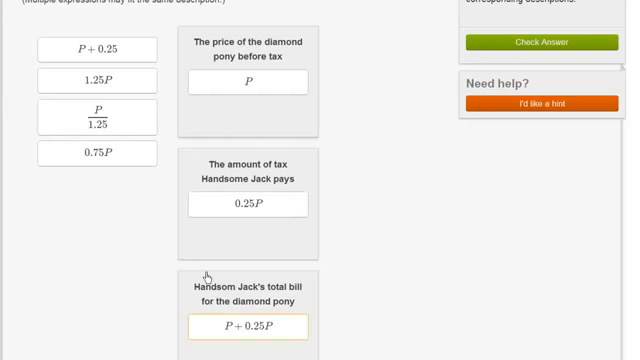
- Add 1.25P to the total bill zone beneath P + 0.25P
left_click_drag(110, 81, 205, 293)
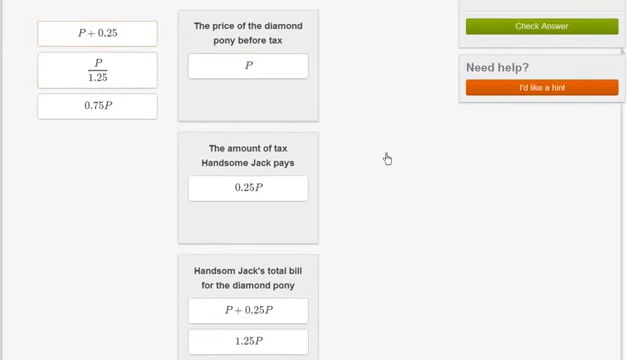
- Move P + 0.25 into the Not used group alongside 0.75P
scroll("down", 3)
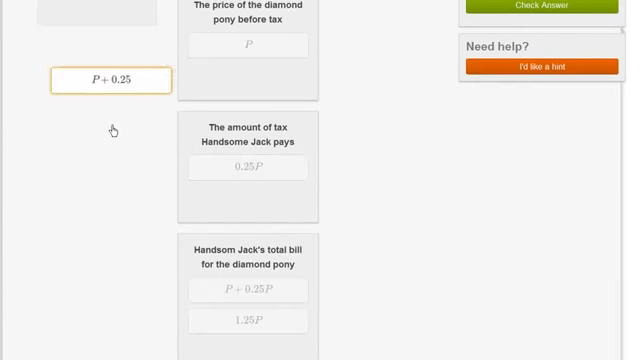
left_click_drag(110, 80, 210, 188)
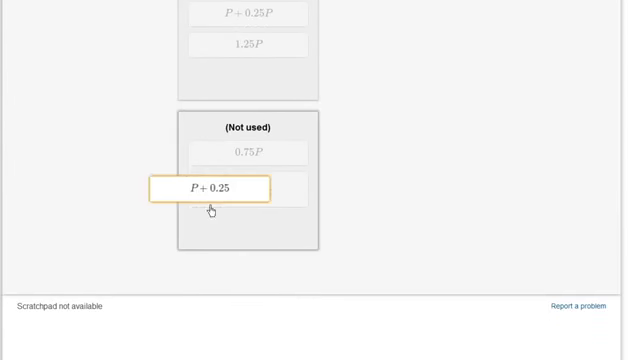